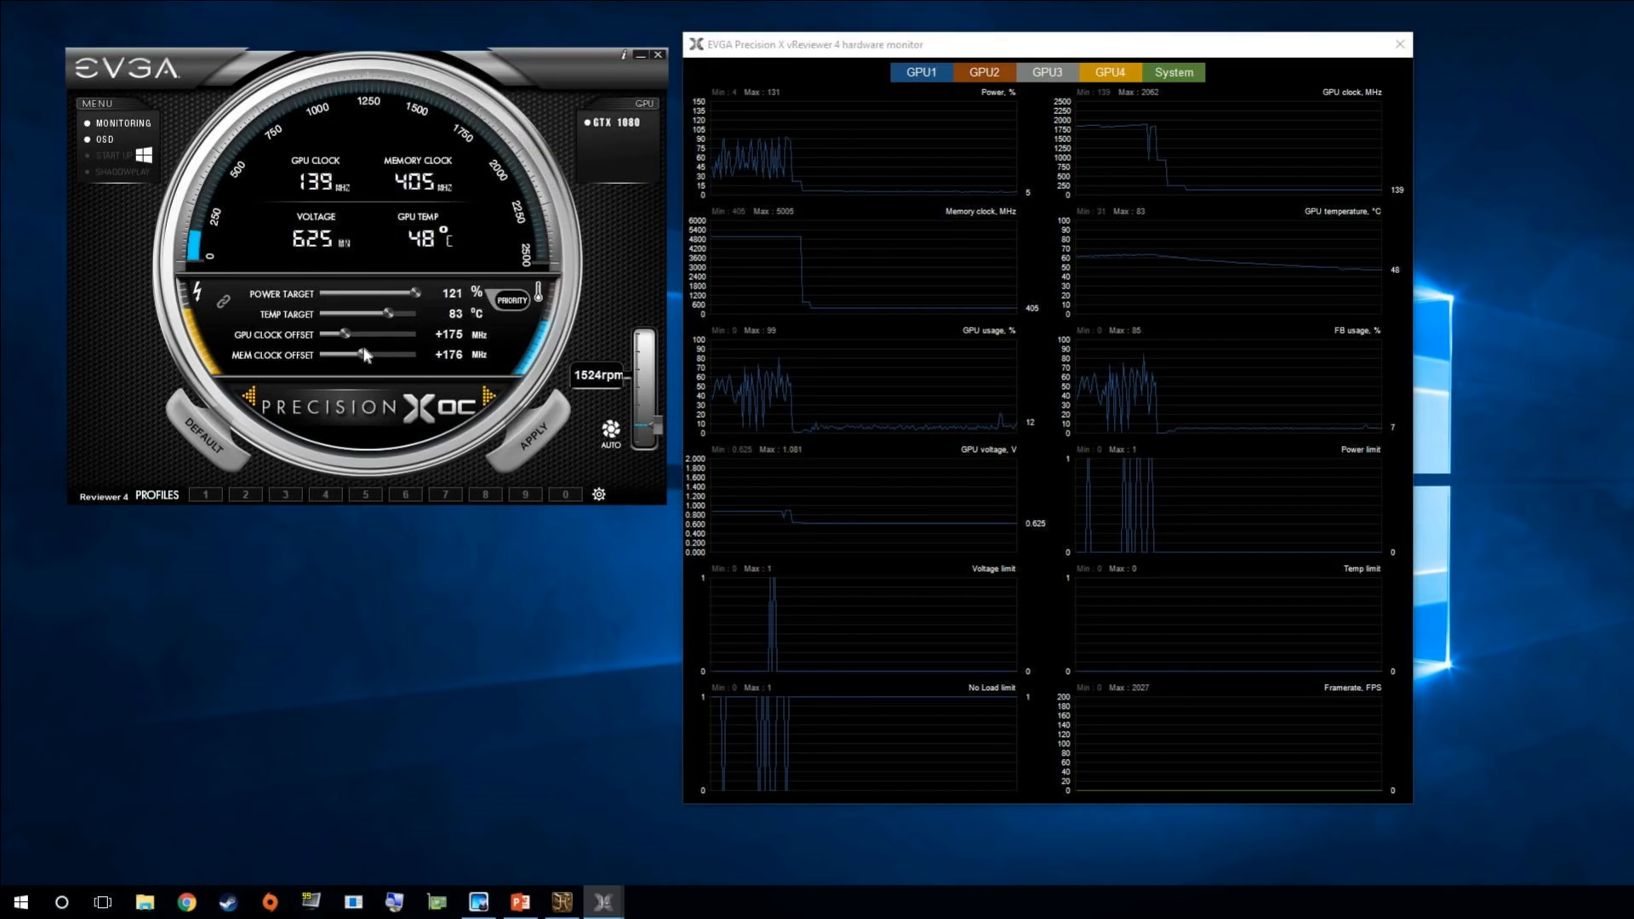
Drag the memory clock offset to +229 MHz, then settle the GPU clock offset at +184 MHz.
drag(328, 354, 366, 354)
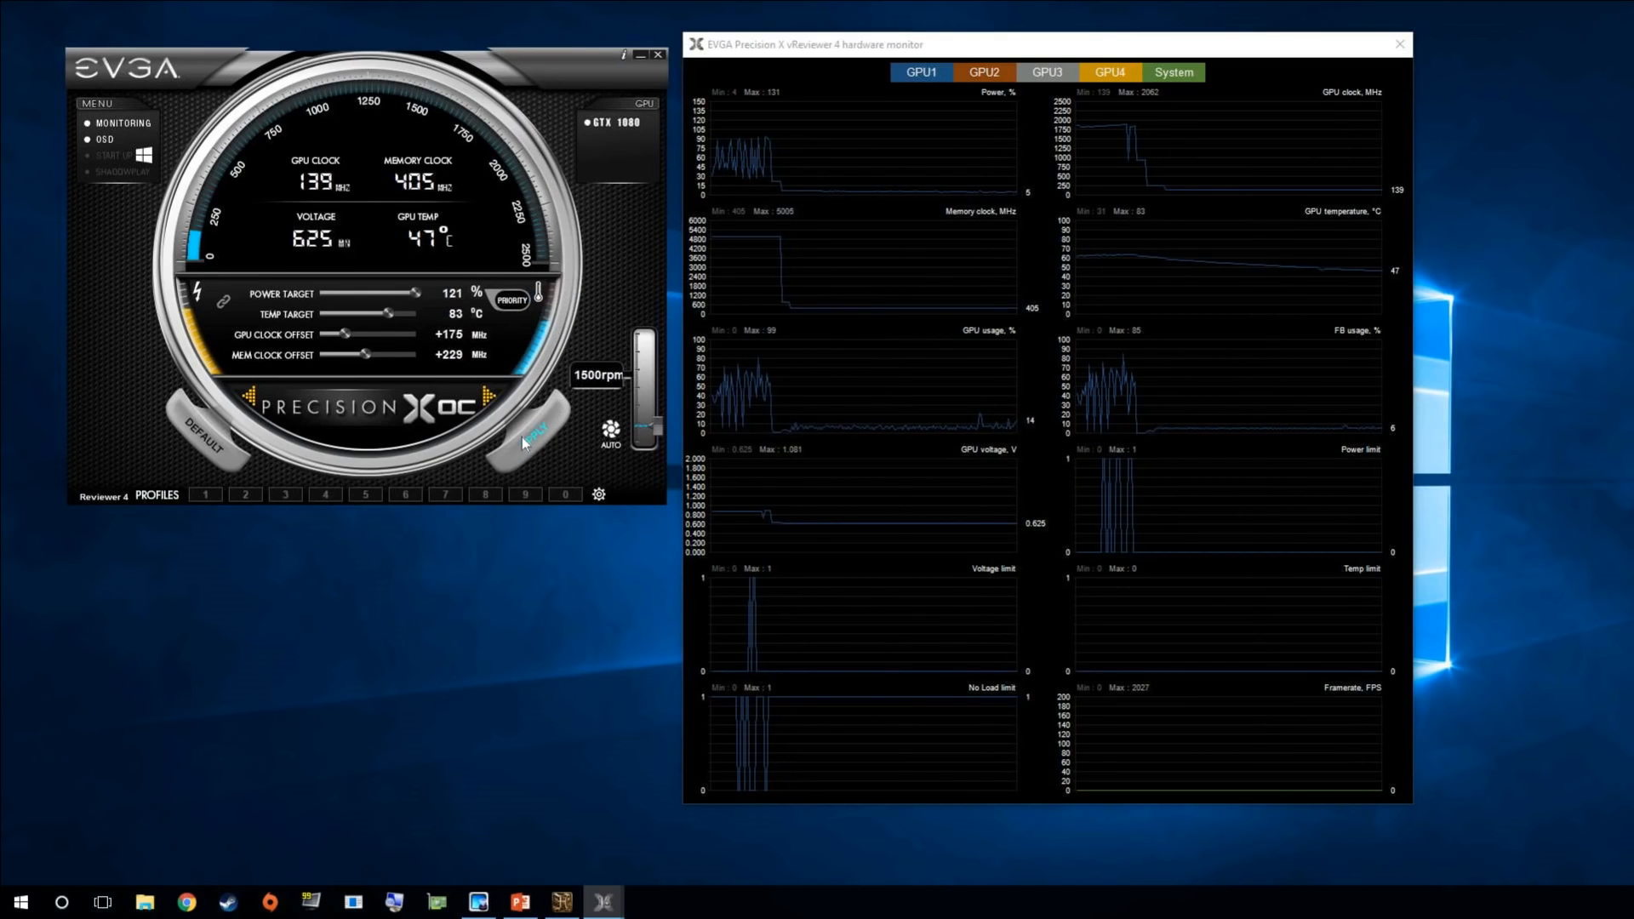
drag(342, 335, 359, 335)
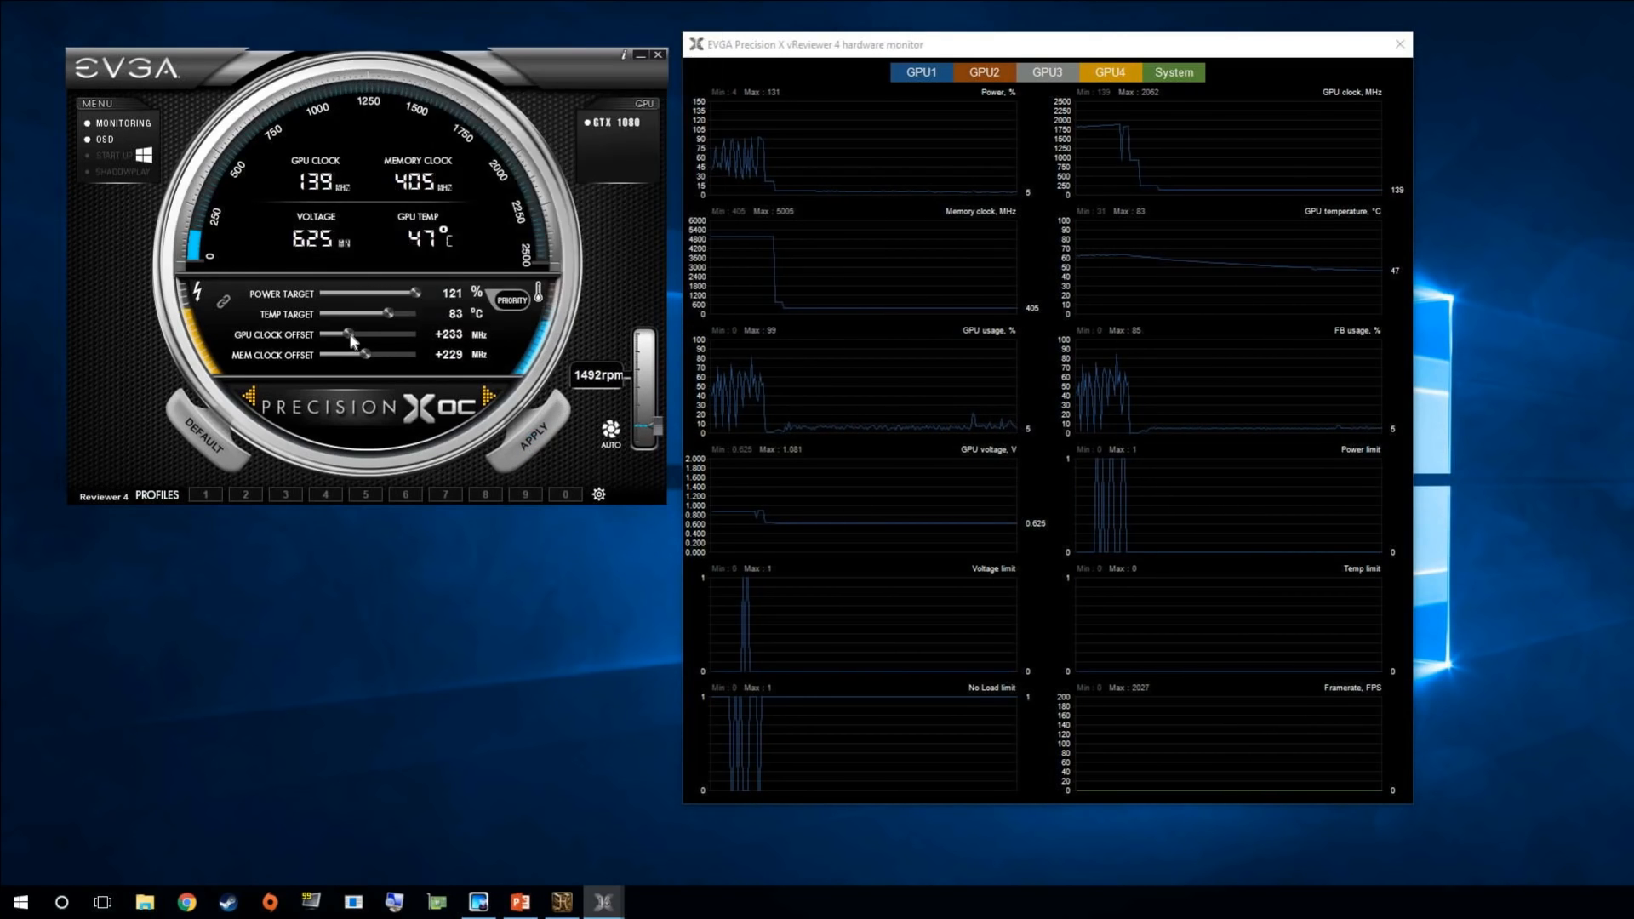
drag(349, 335, 339, 336)
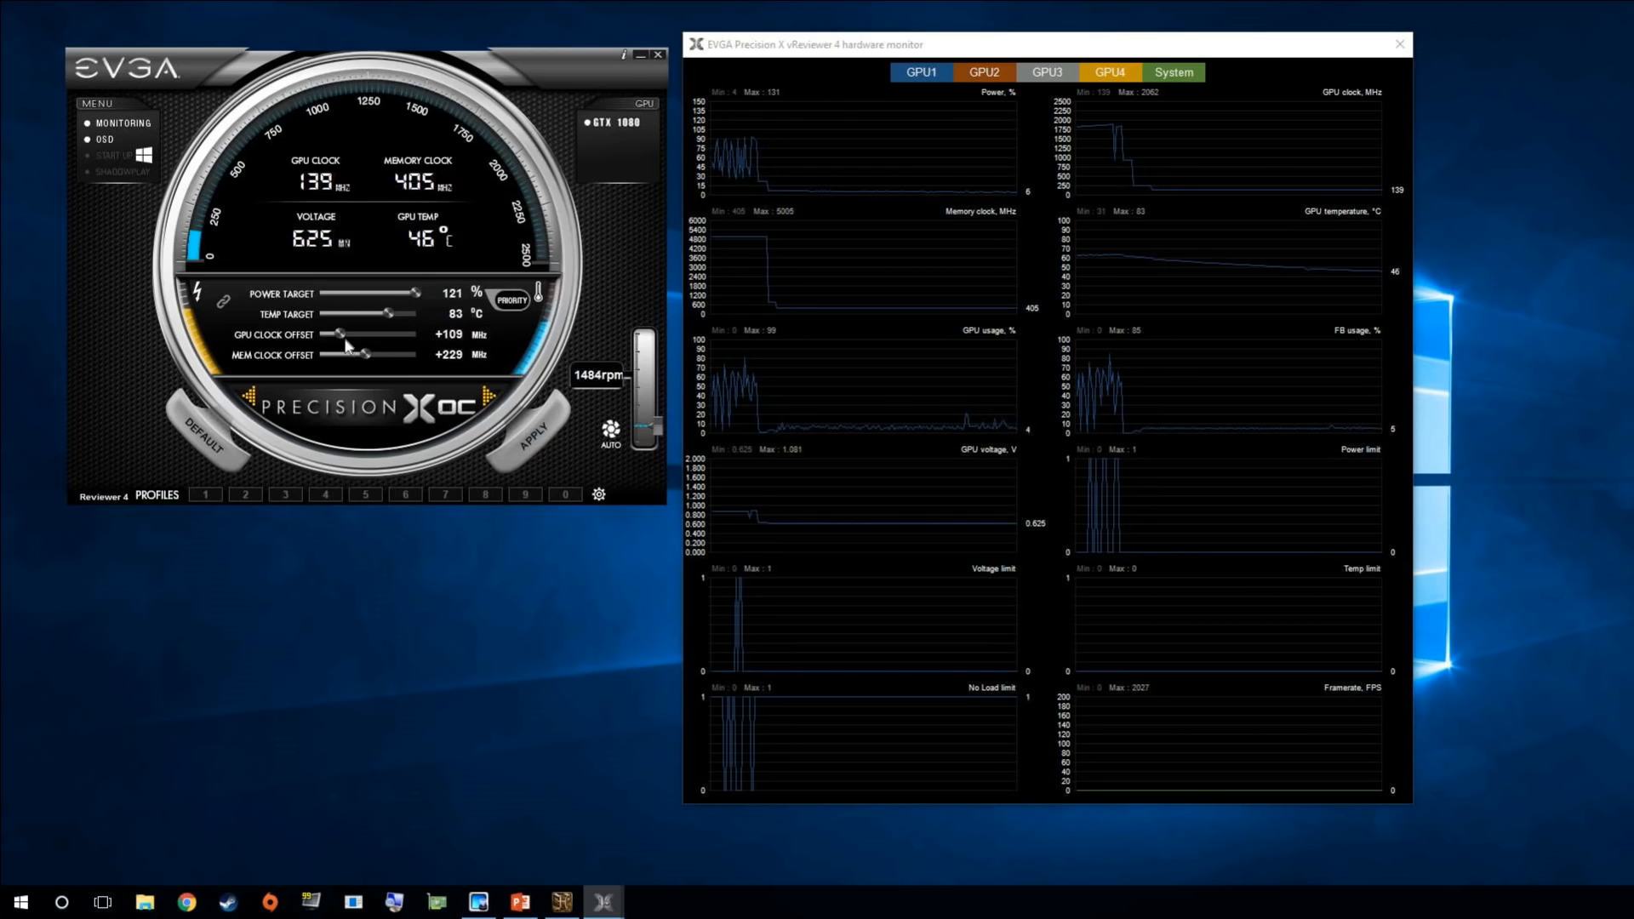
drag(340, 334, 365, 335)
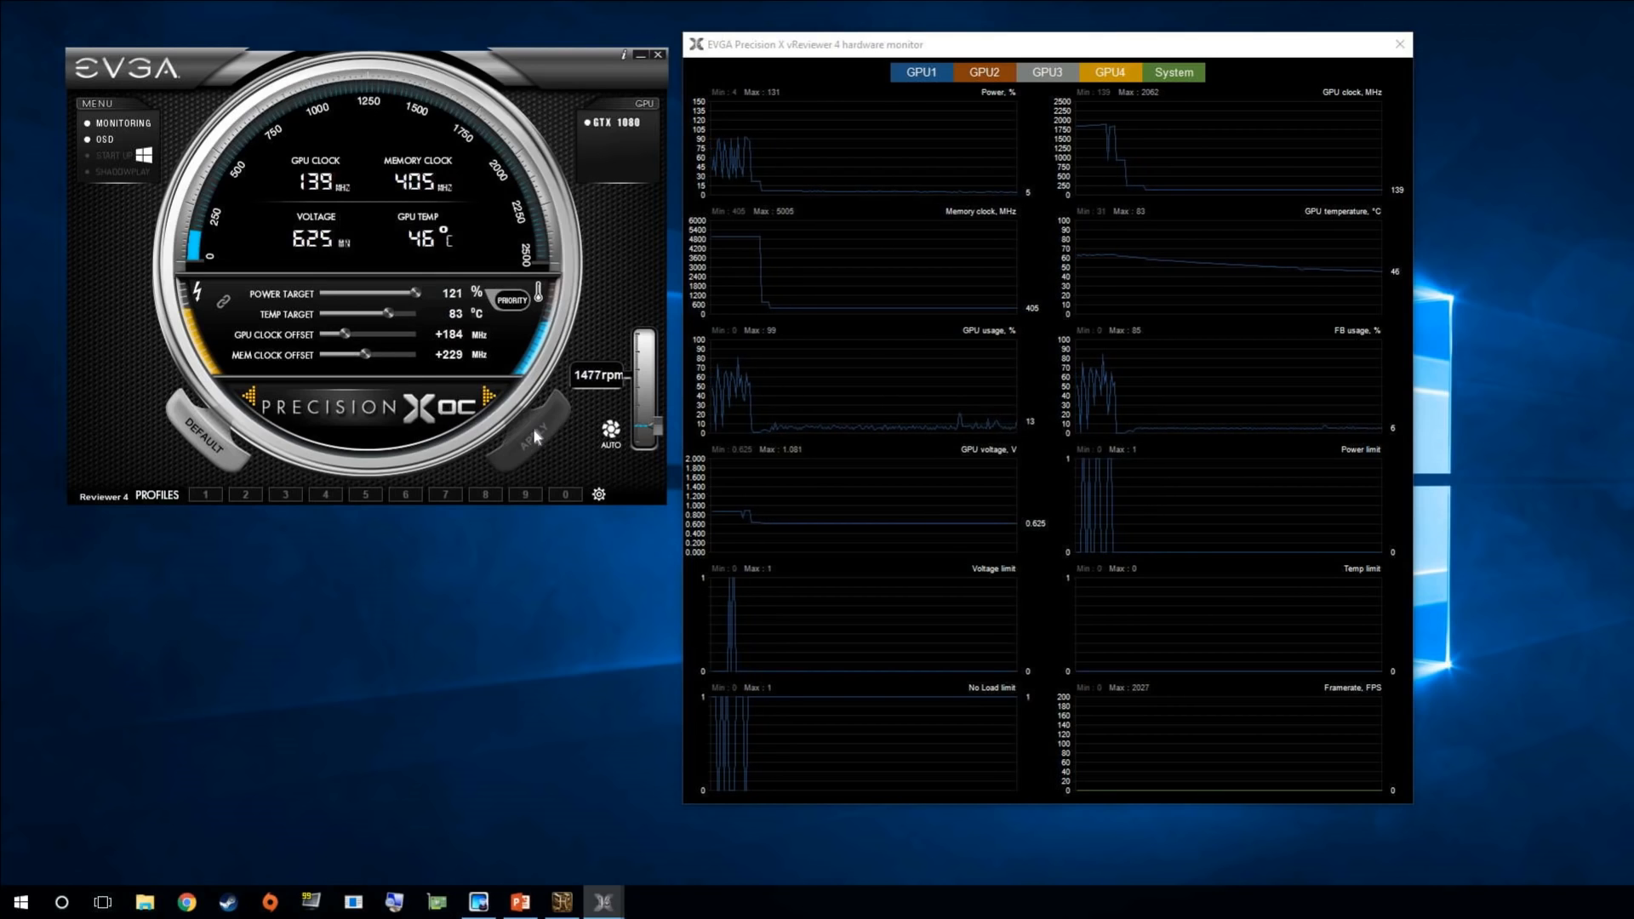